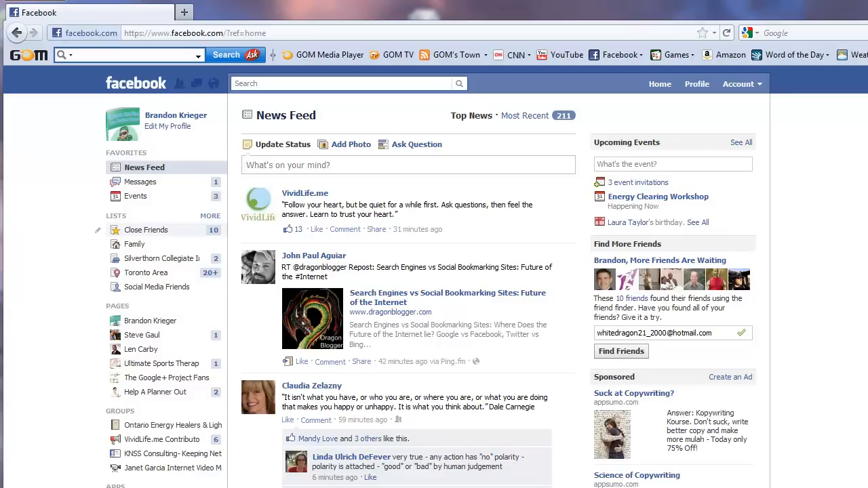
mouse_move(162, 258)
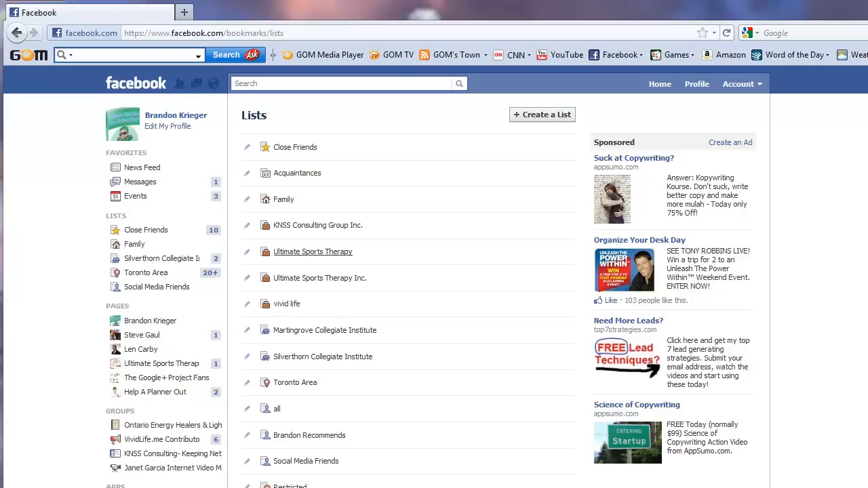
Step: Create a new friend list with the name 'Business Friends'
left_click(542, 114)
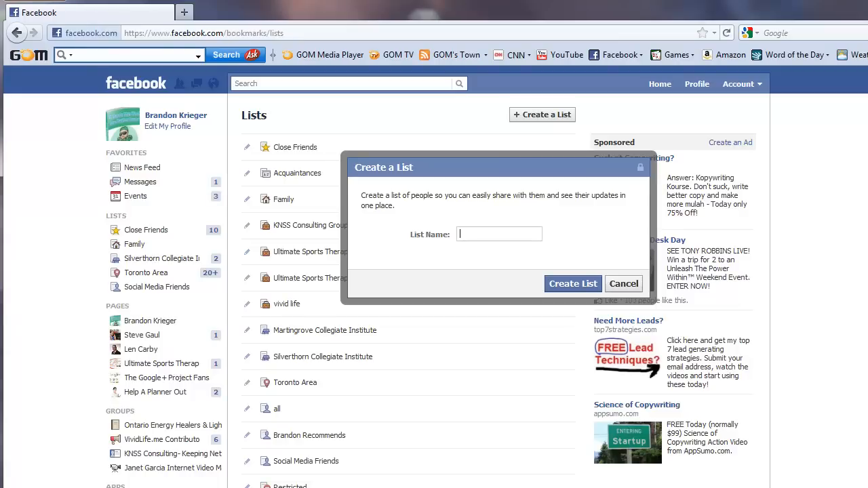
type("Business Frie")
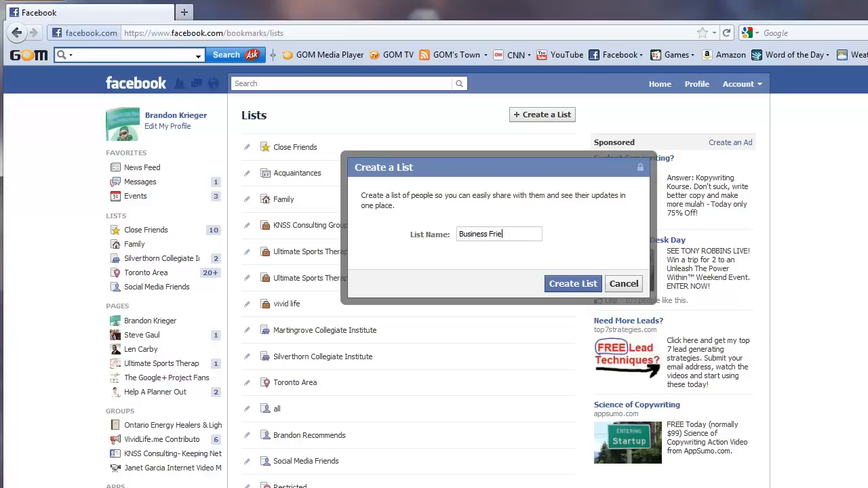
type("ds")
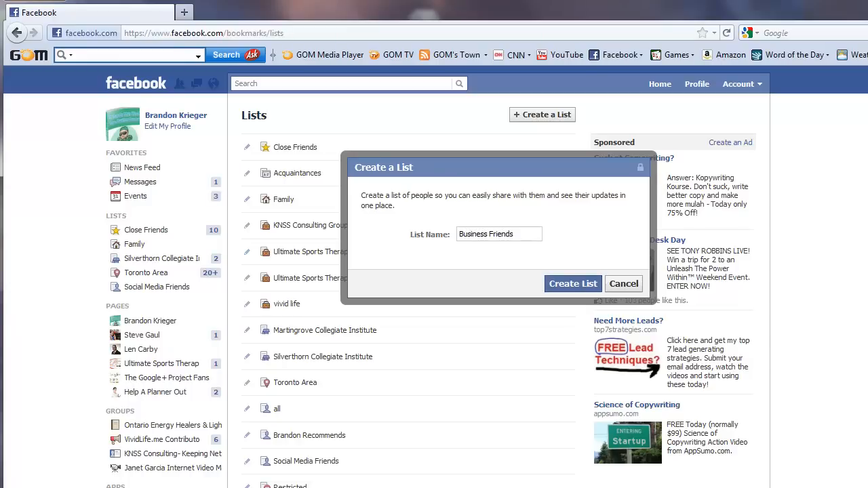
left_click(573, 284)
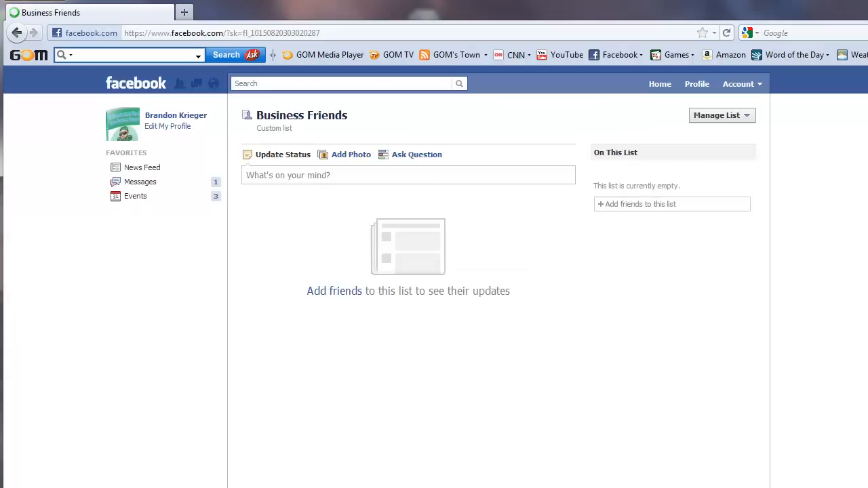
Step: Show the Manage List dropdown options for Business Friends
left_click(722, 115)
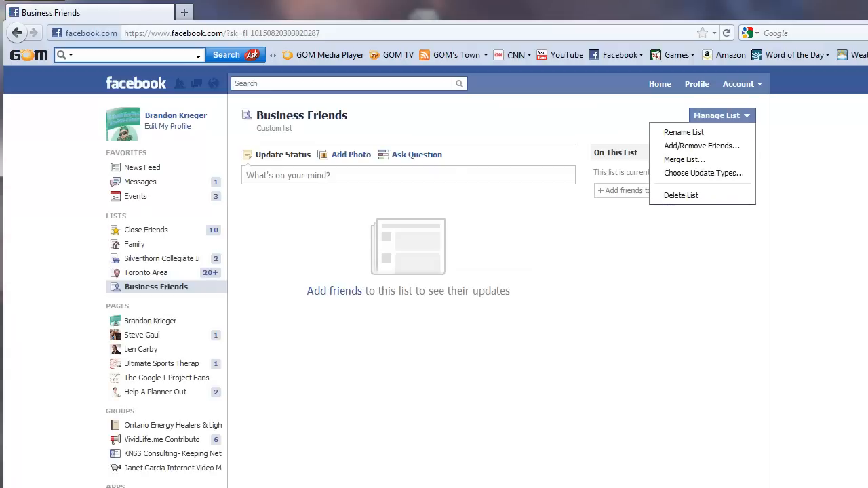
mouse_move(702, 145)
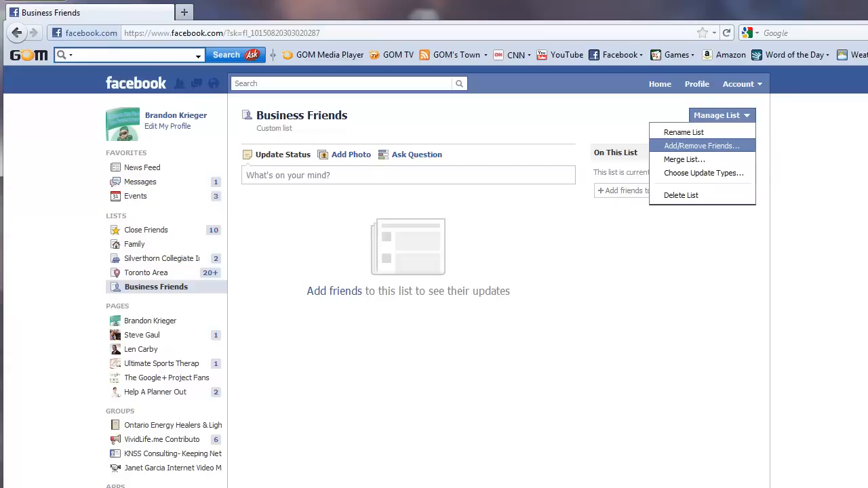
mouse_move(685, 159)
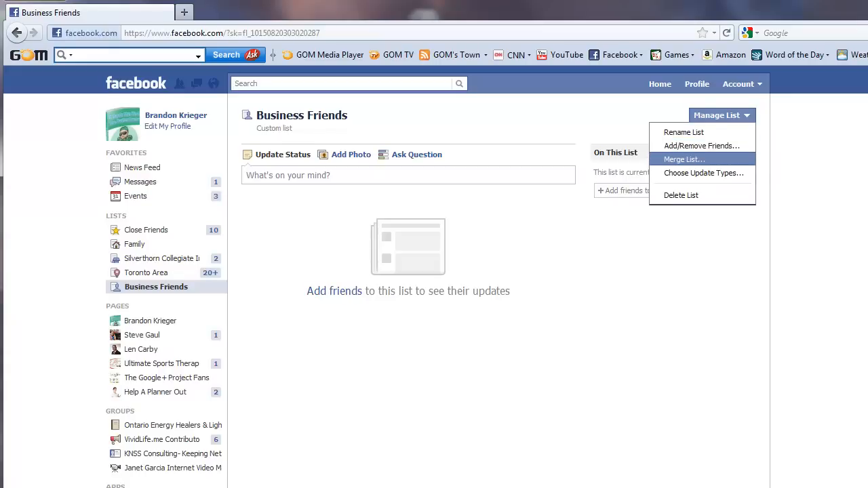
mouse_move(703, 173)
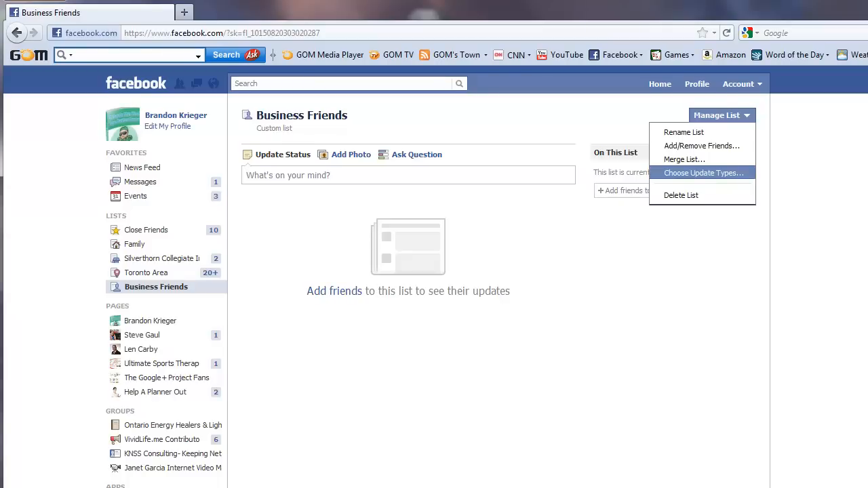
mouse_move(682, 196)
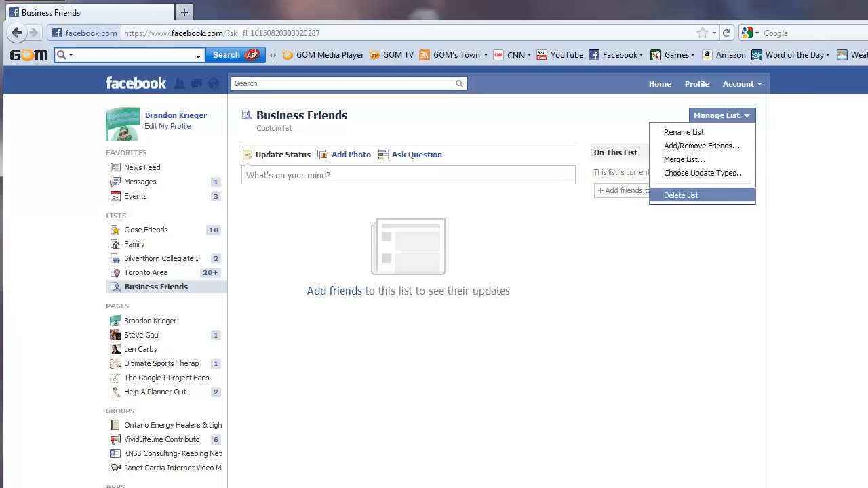
Step: Open Add/Remove Friends, search for 'Brandon', then clear the search to show all friends
left_click(702, 146)
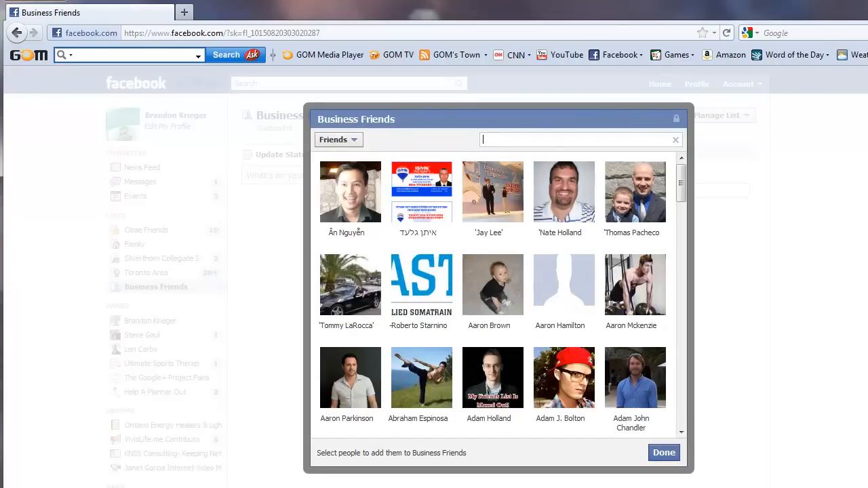
type("Brandon")
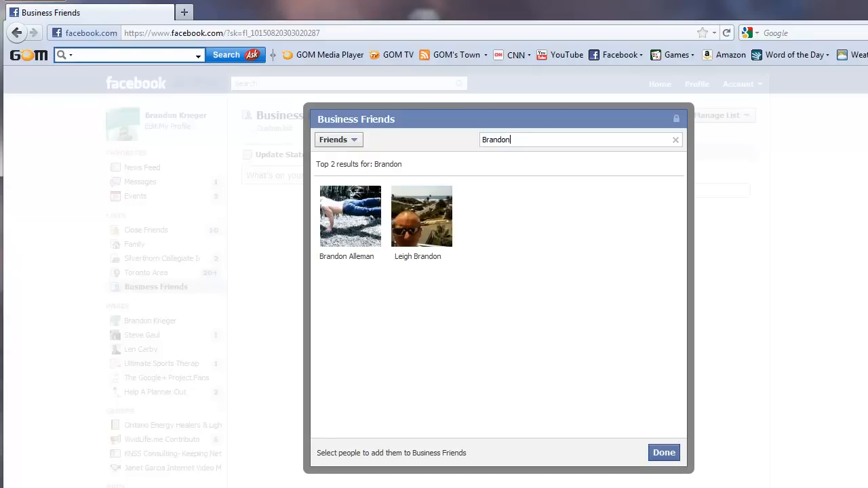
key("BackSpace")
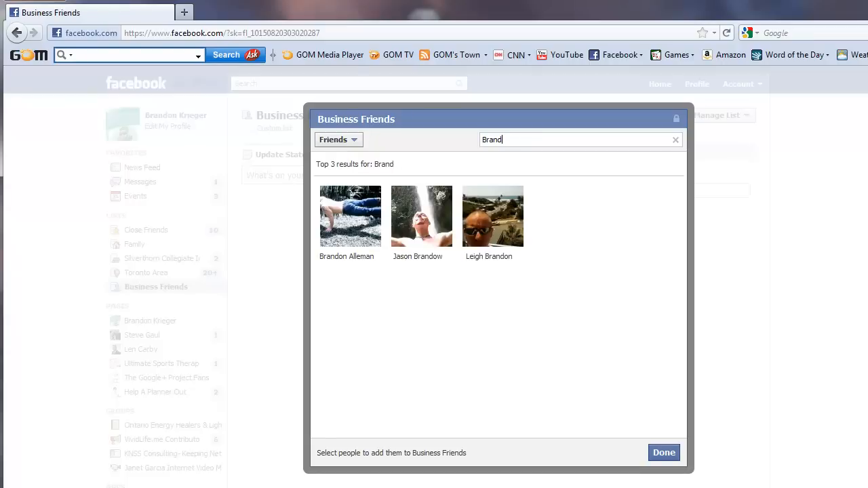
left_click(676, 139)
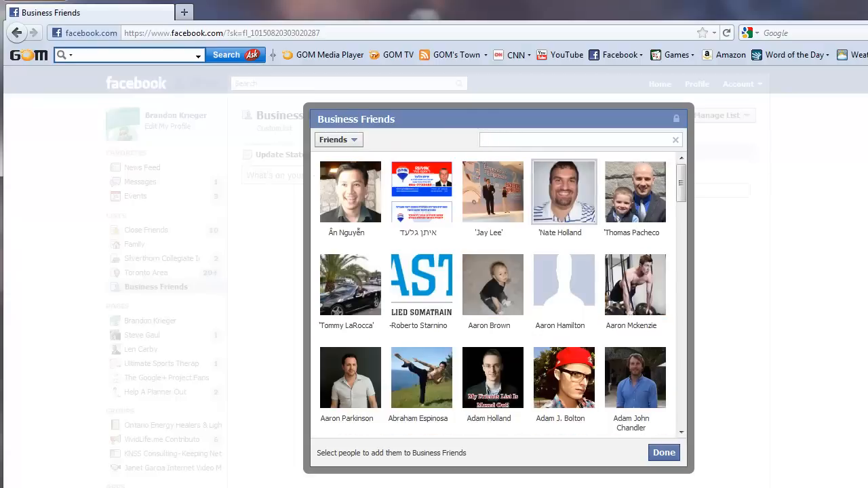